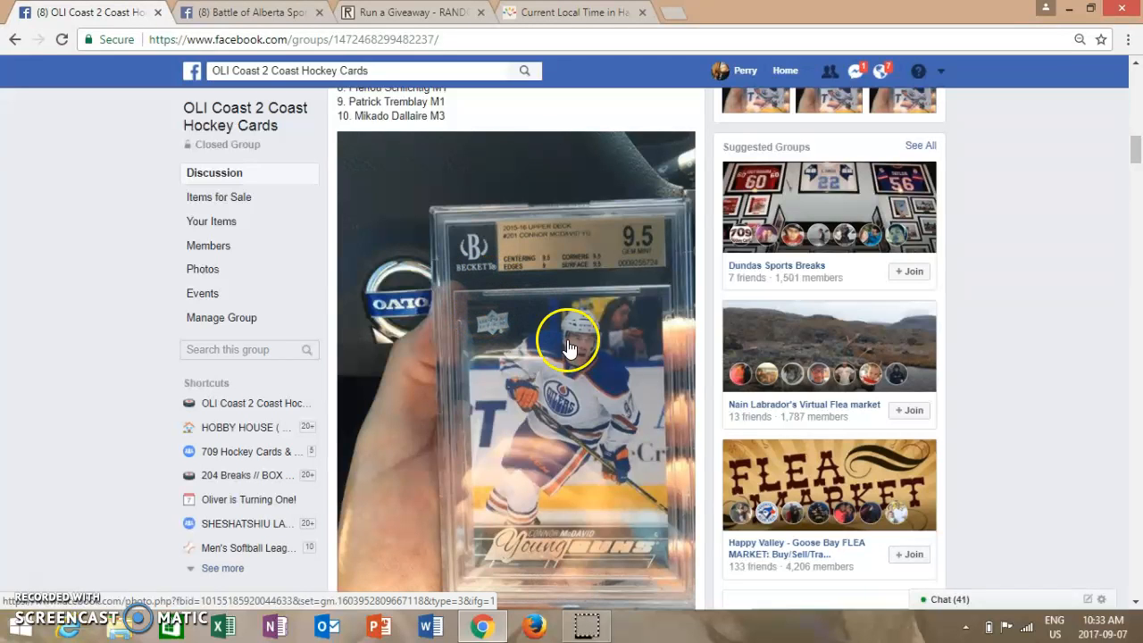
mouse_move(551, 266)
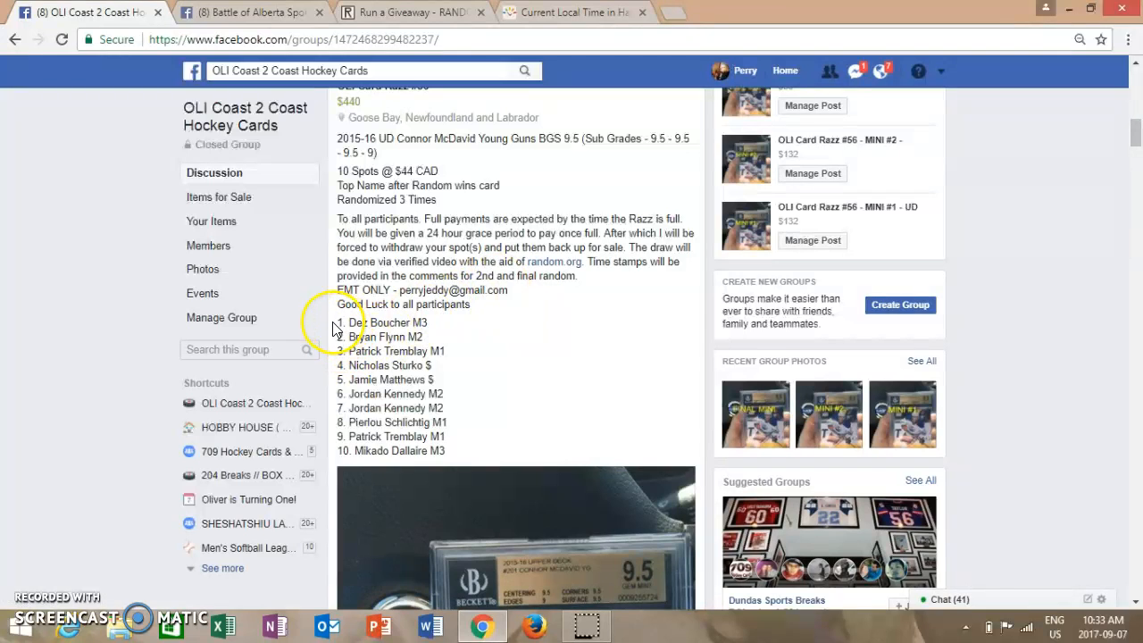
Select and copy the ten-name participant list from the Connor McDavid razz post.
left_click_drag(338, 323, 445, 408)
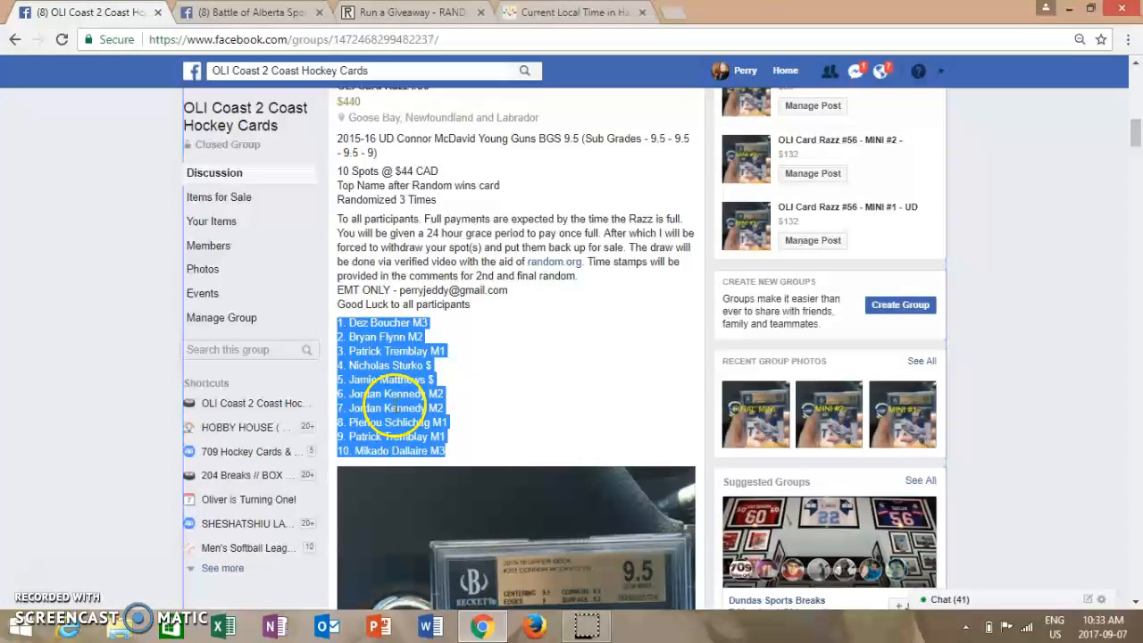
scroll("down", 3)
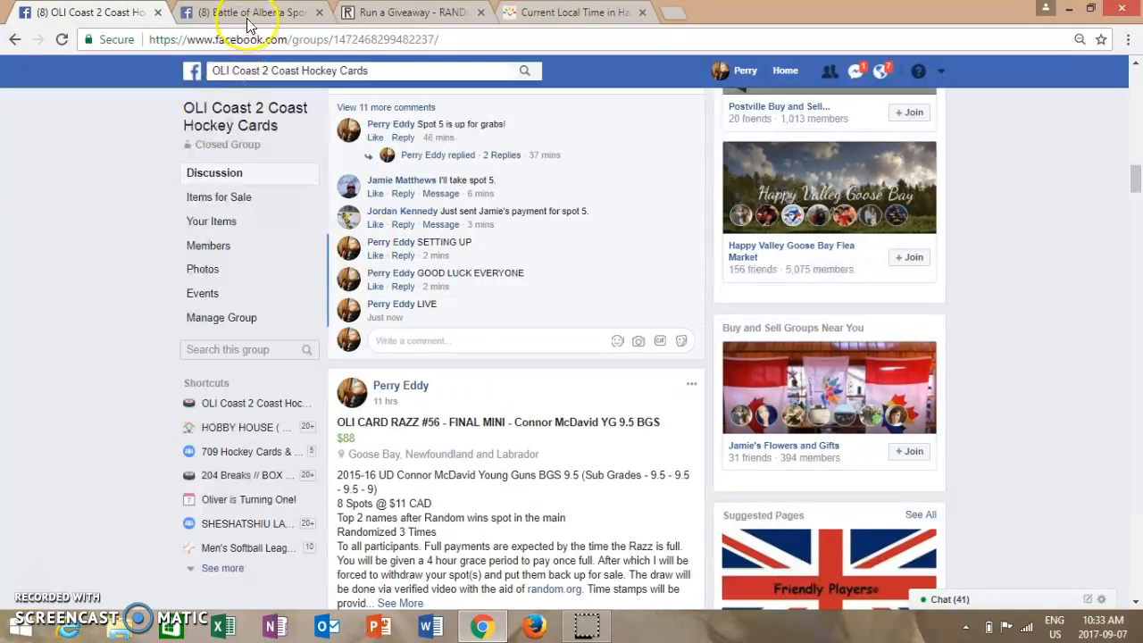
Show the timeanddate.com clock with the current Happy Valley-Goose Bay time.
left_click(250, 12)
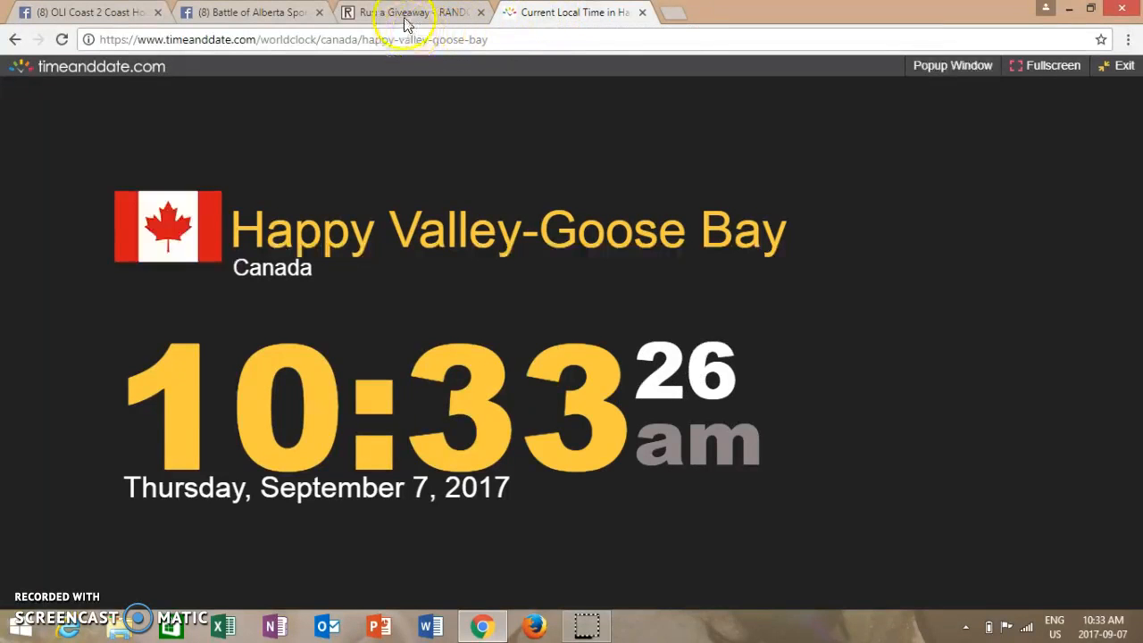
Start the ten-entry McDavid giveaway, run round two, and grab its timestamp.
left_click(407, 11)
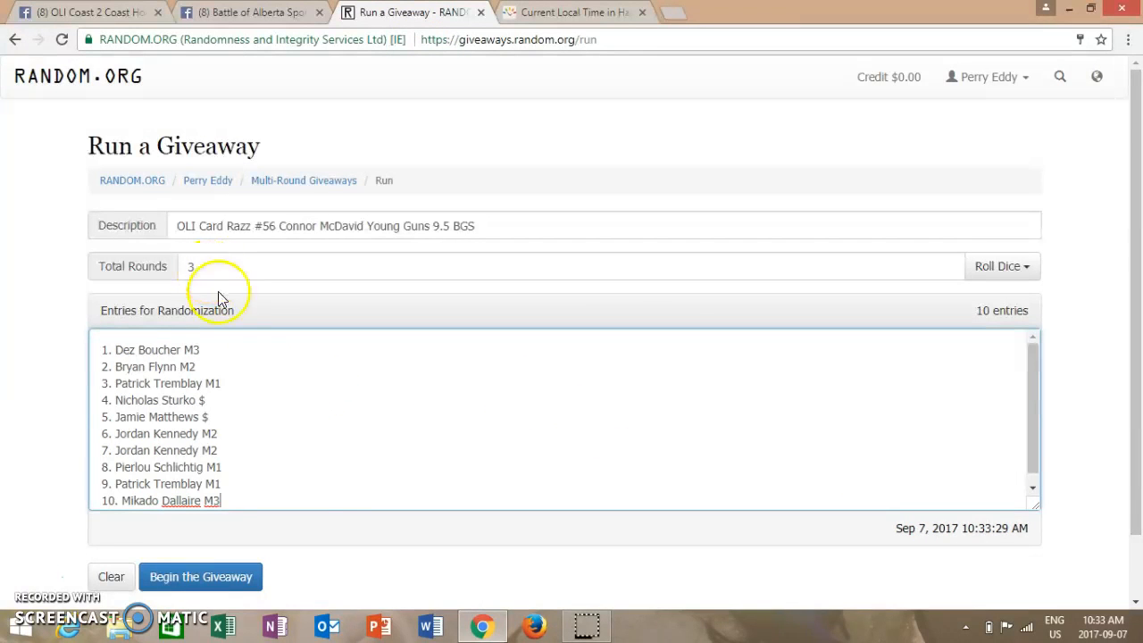
mouse_move(209, 576)
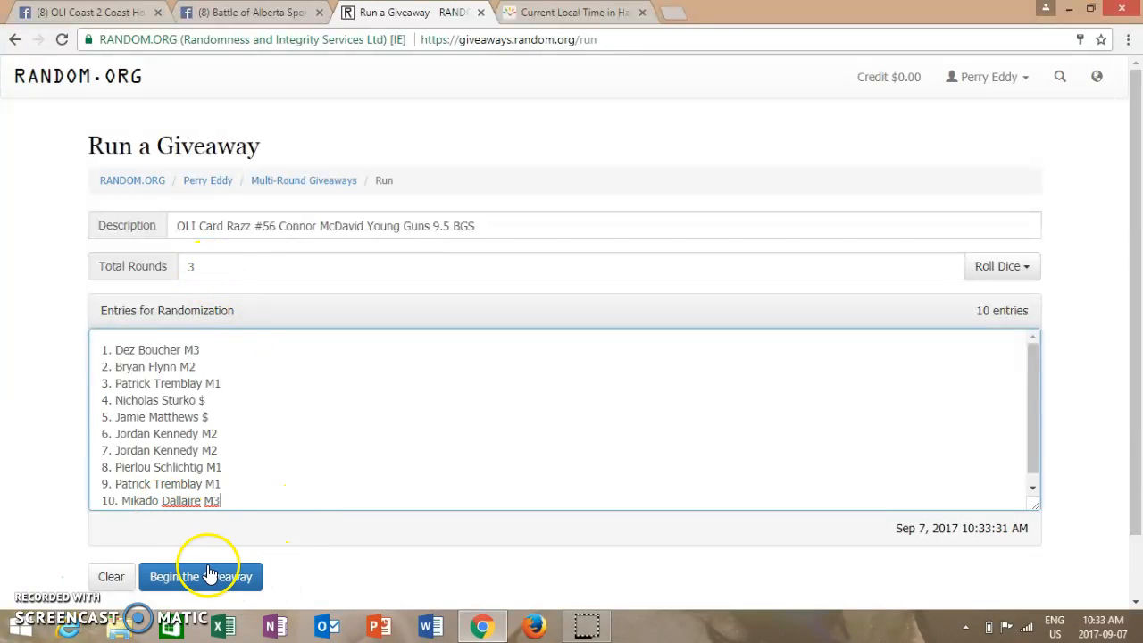
left_click(200, 576)
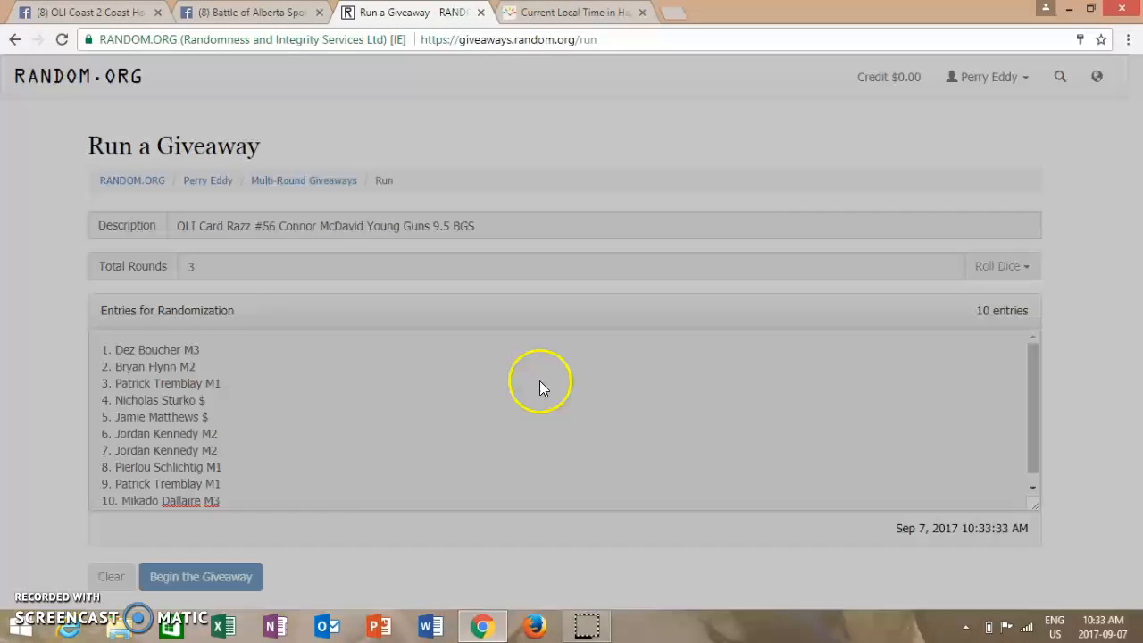
left_click(200, 576)
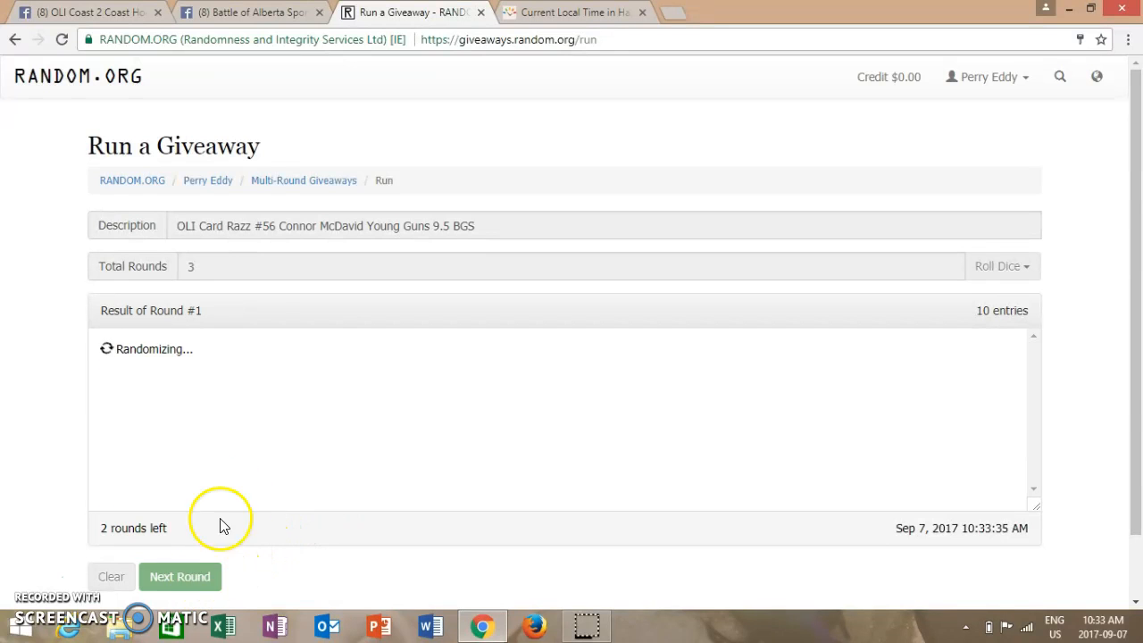
left_click(180, 576)
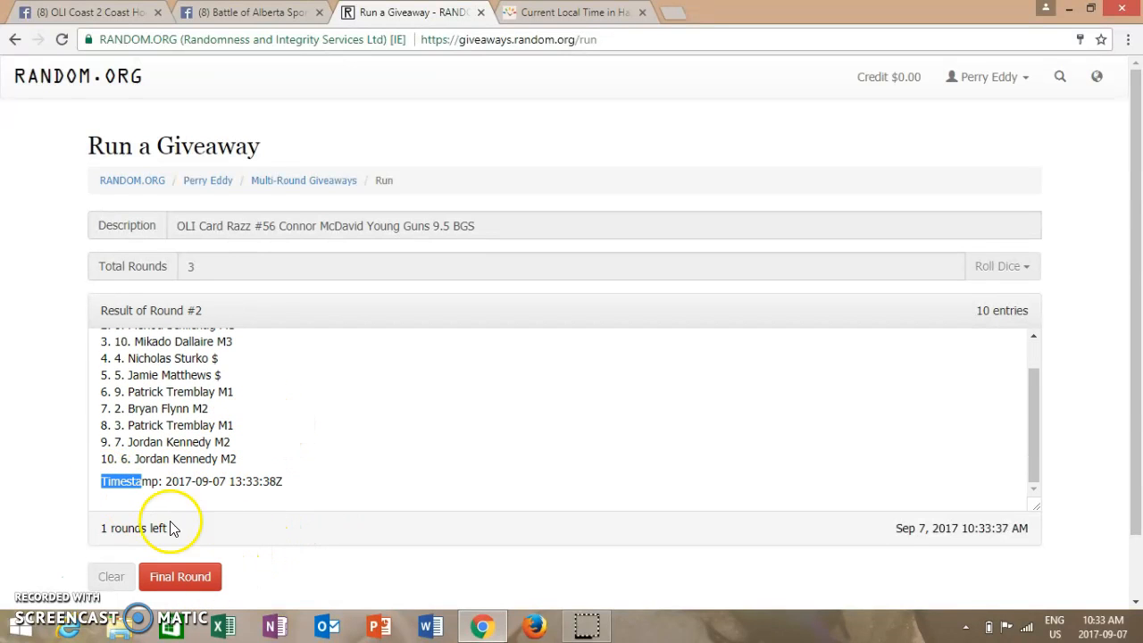
left_click(85, 11)
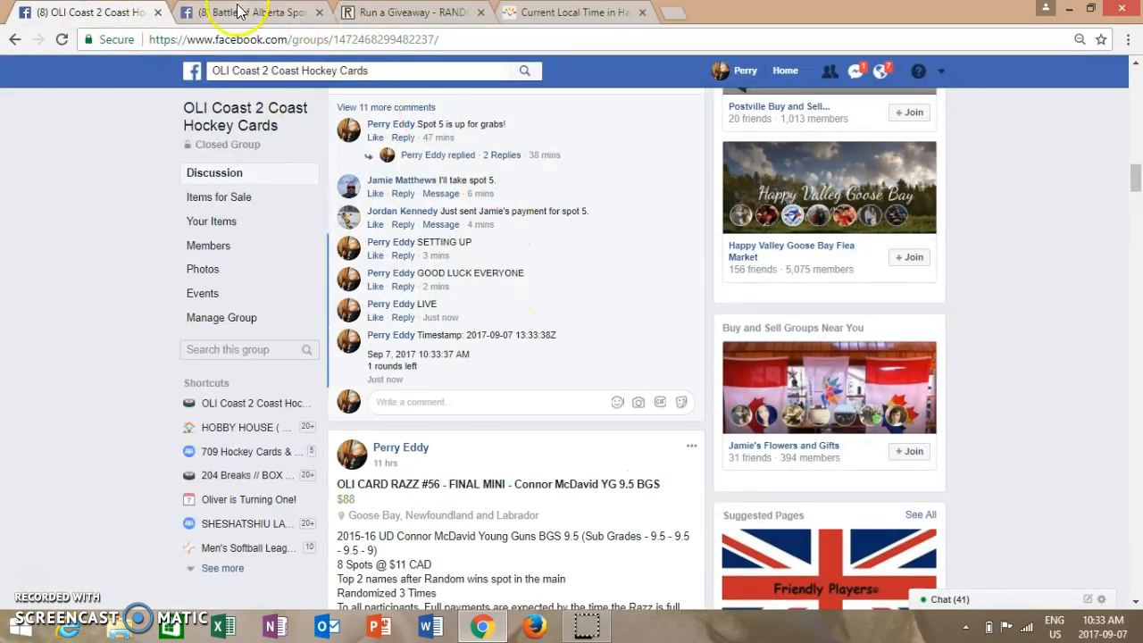
Post the round-two timestamp comment in Battle of Alberta Sports Cards, then return to RANDOM.ORG.
left_click(250, 12)
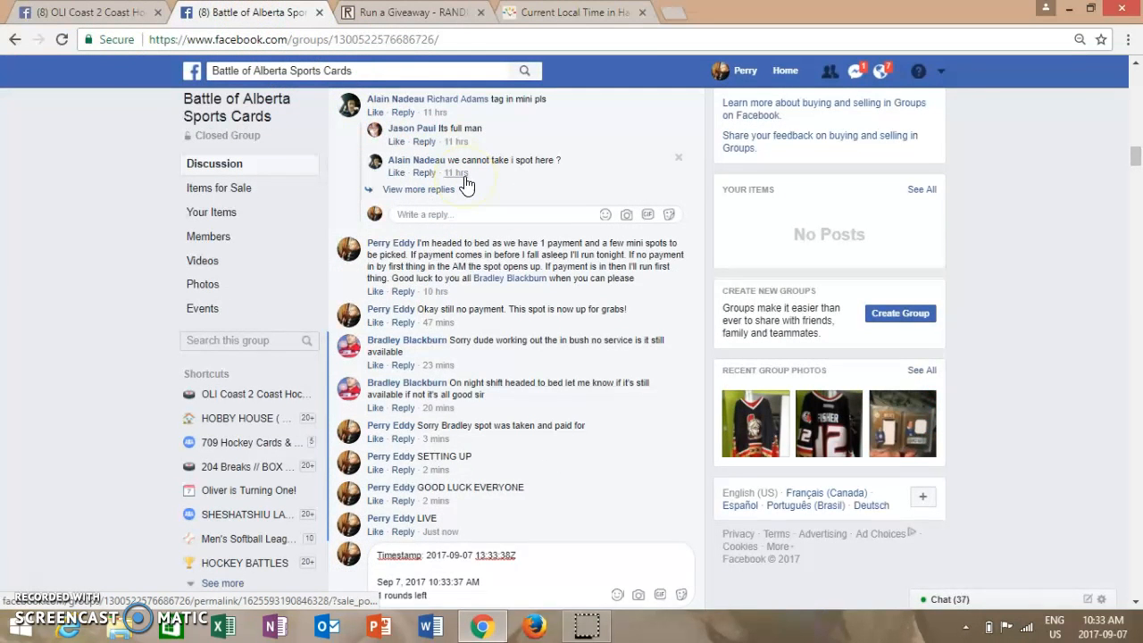
scroll("down", 3)
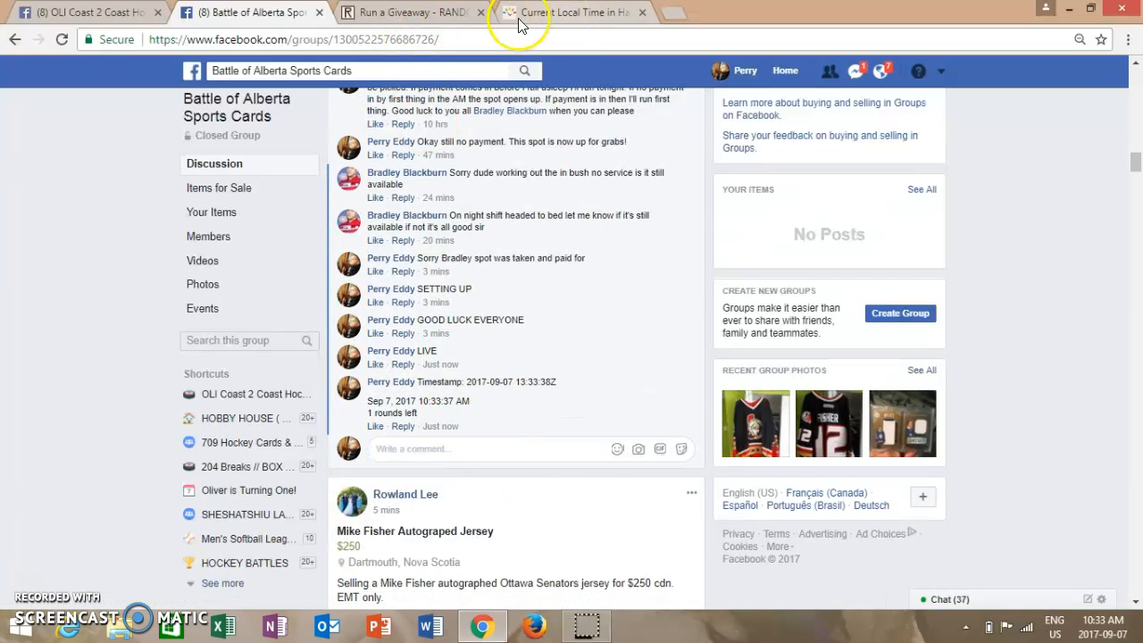
left_click(407, 12)
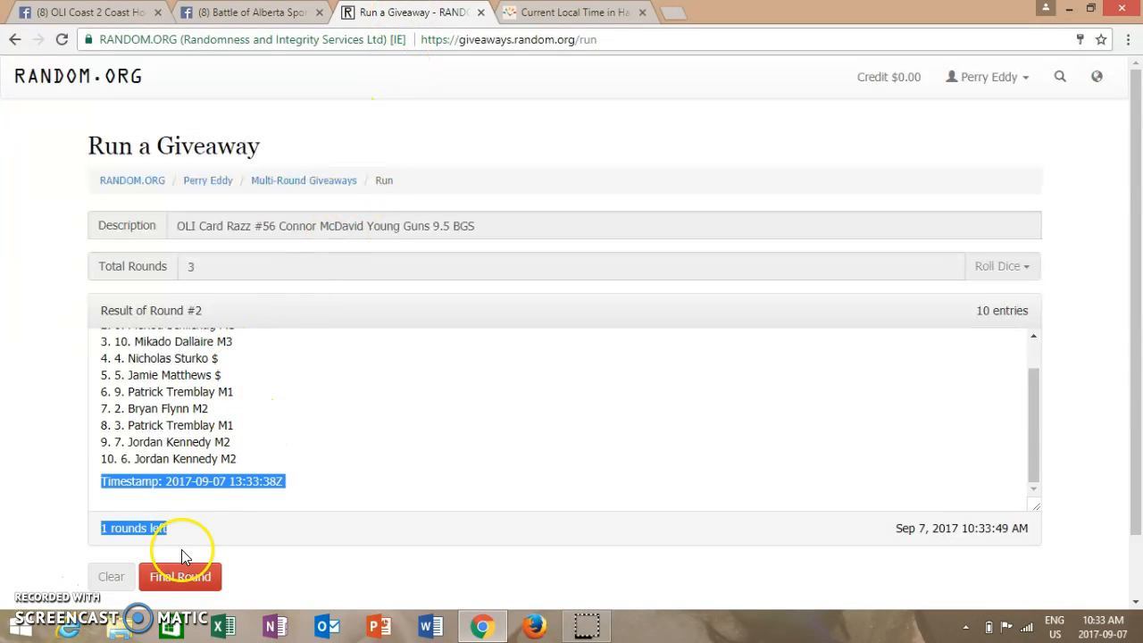
Run the final RANDOM.ORG round for the McDavid giveaway.
left_click(180, 576)
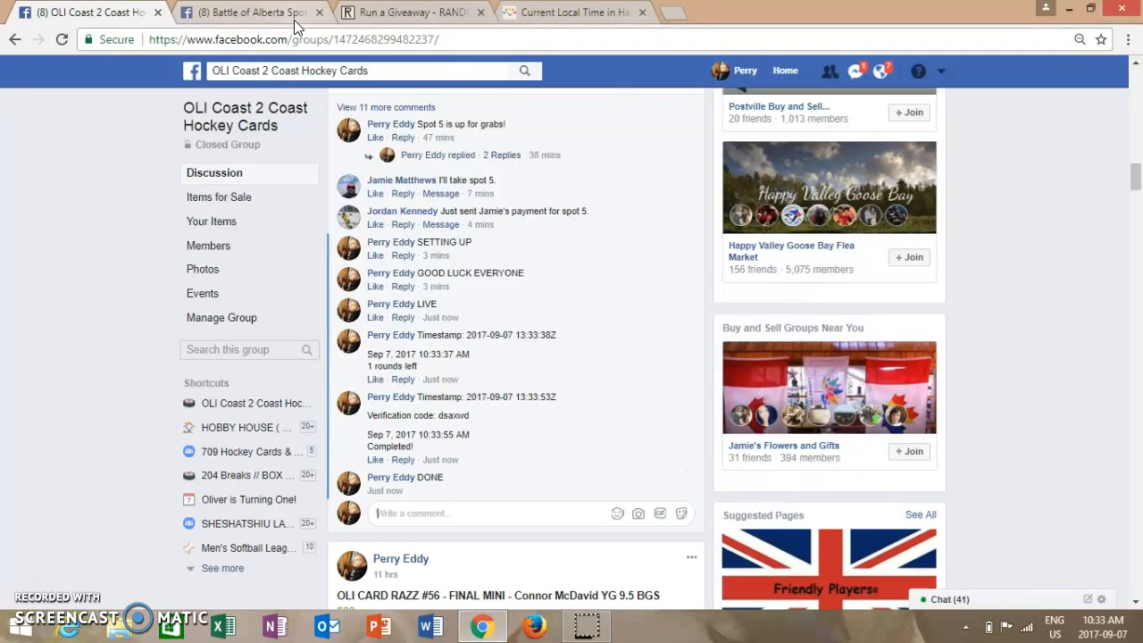
Post final timestamp, verification code and DONE in Battle of Alberta, then show round-three results.
left_click(250, 12)
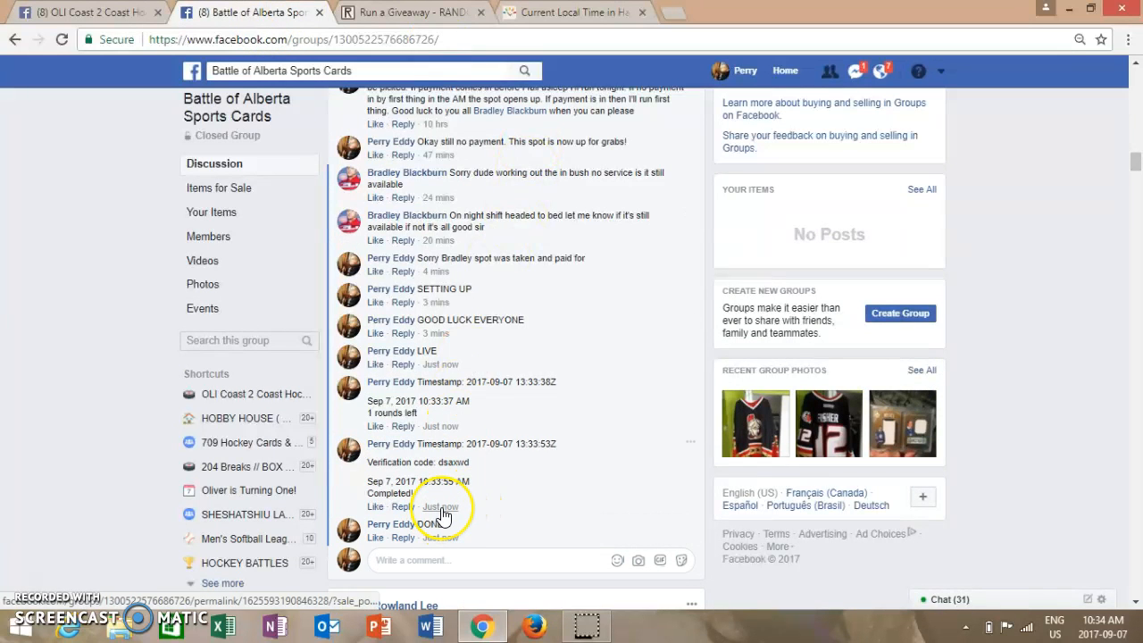
left_click(576, 13)
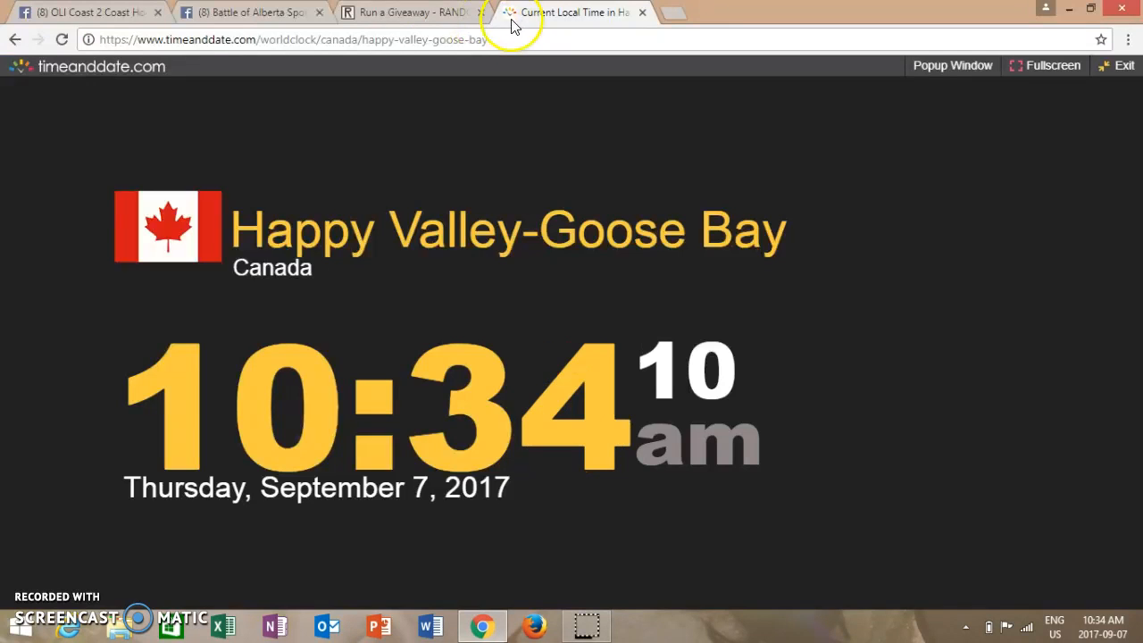
left_click(406, 13)
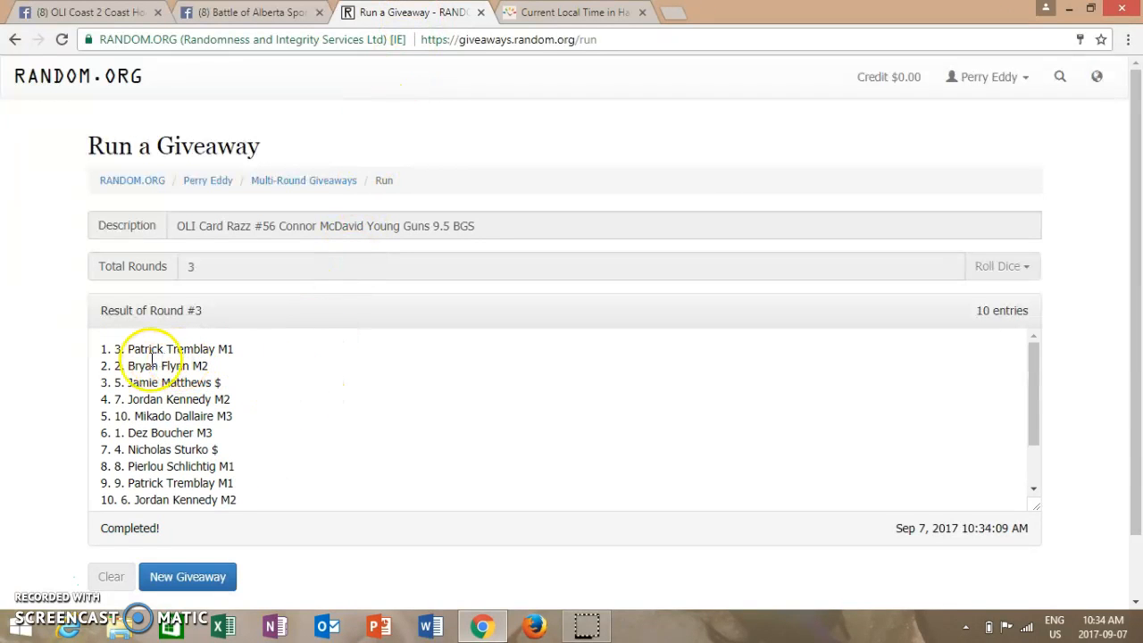